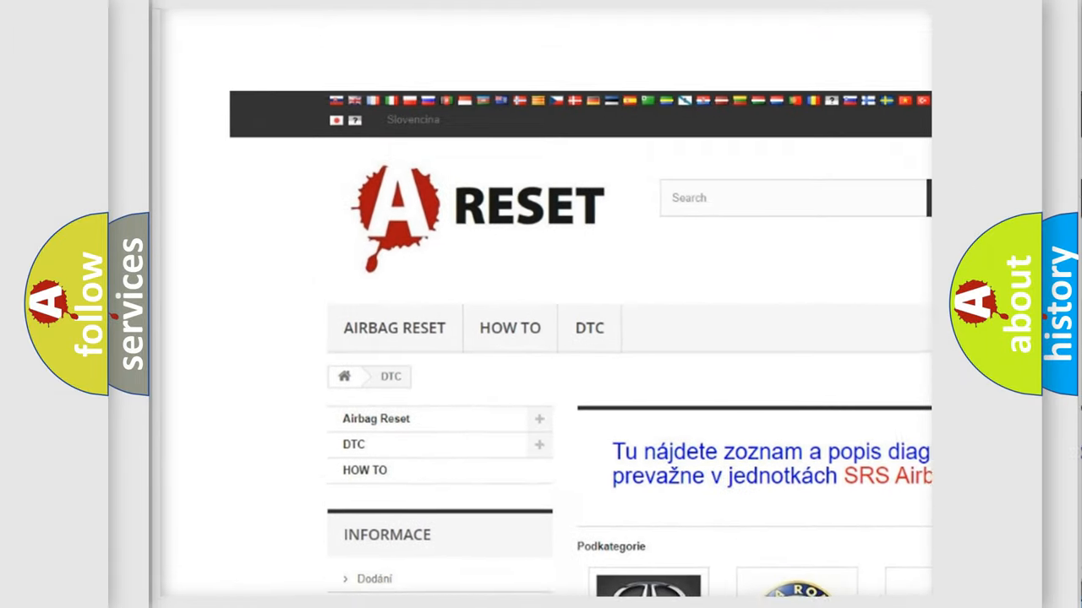
- View the Alfa Romeo DTC code list and scan its B-series trouble codes
scroll(down, 3)
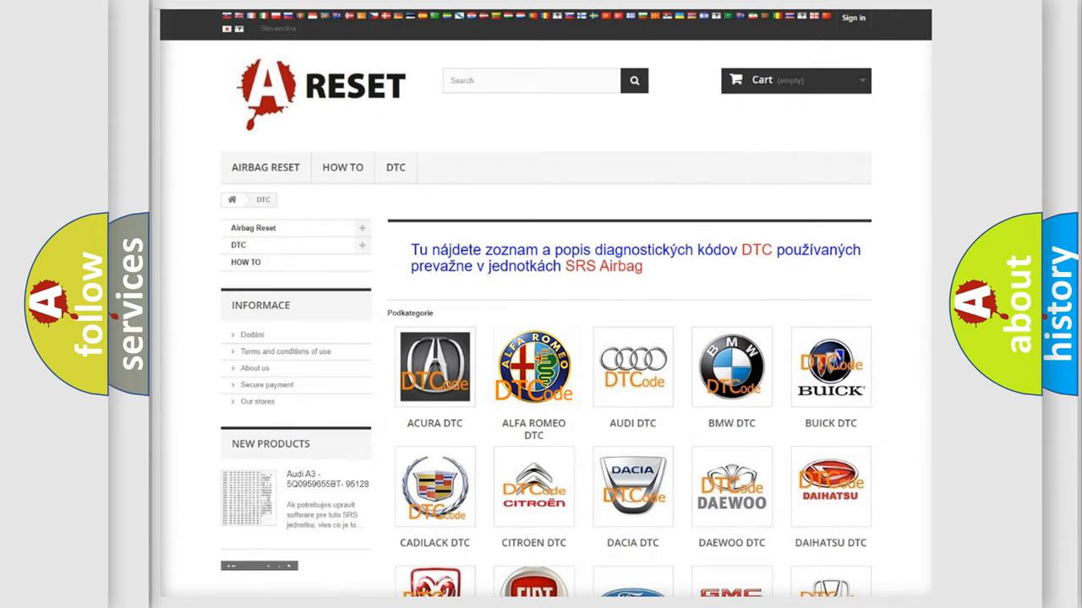
click(534, 366)
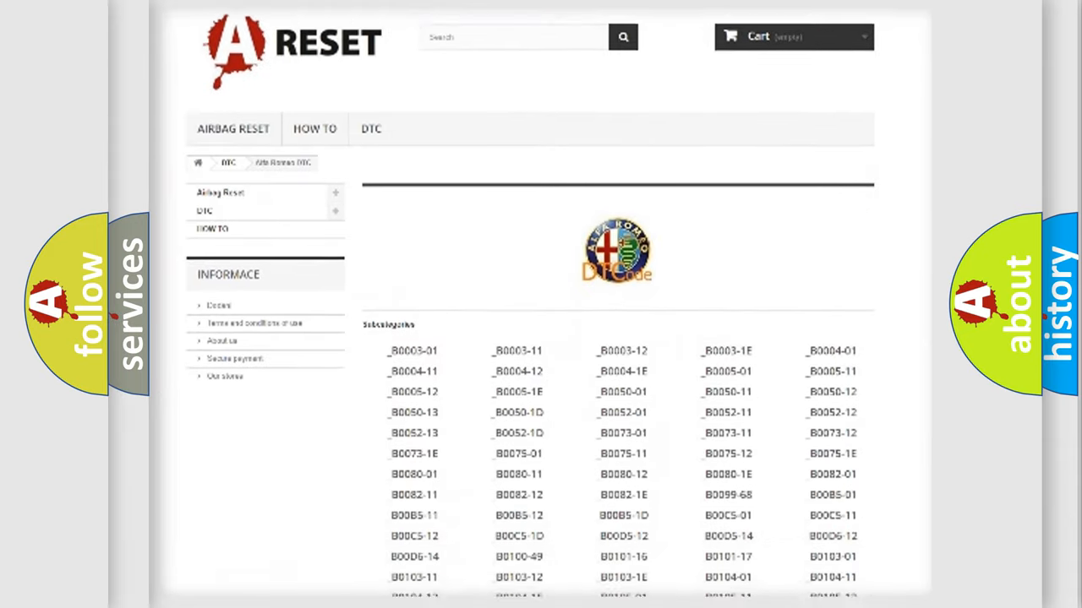
scroll(down, 3)
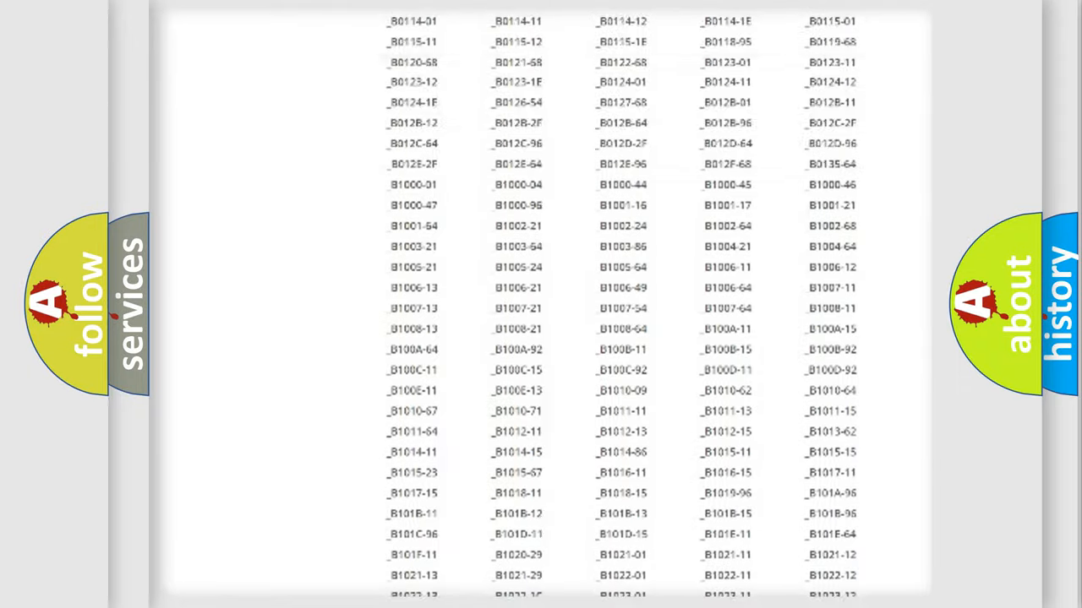
scroll(up, 3)
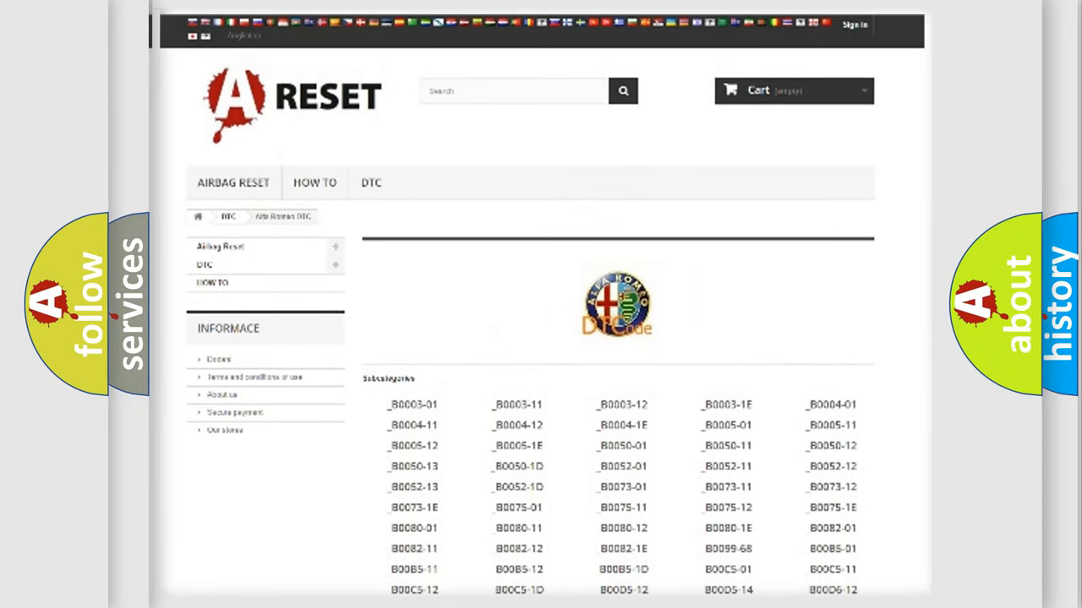